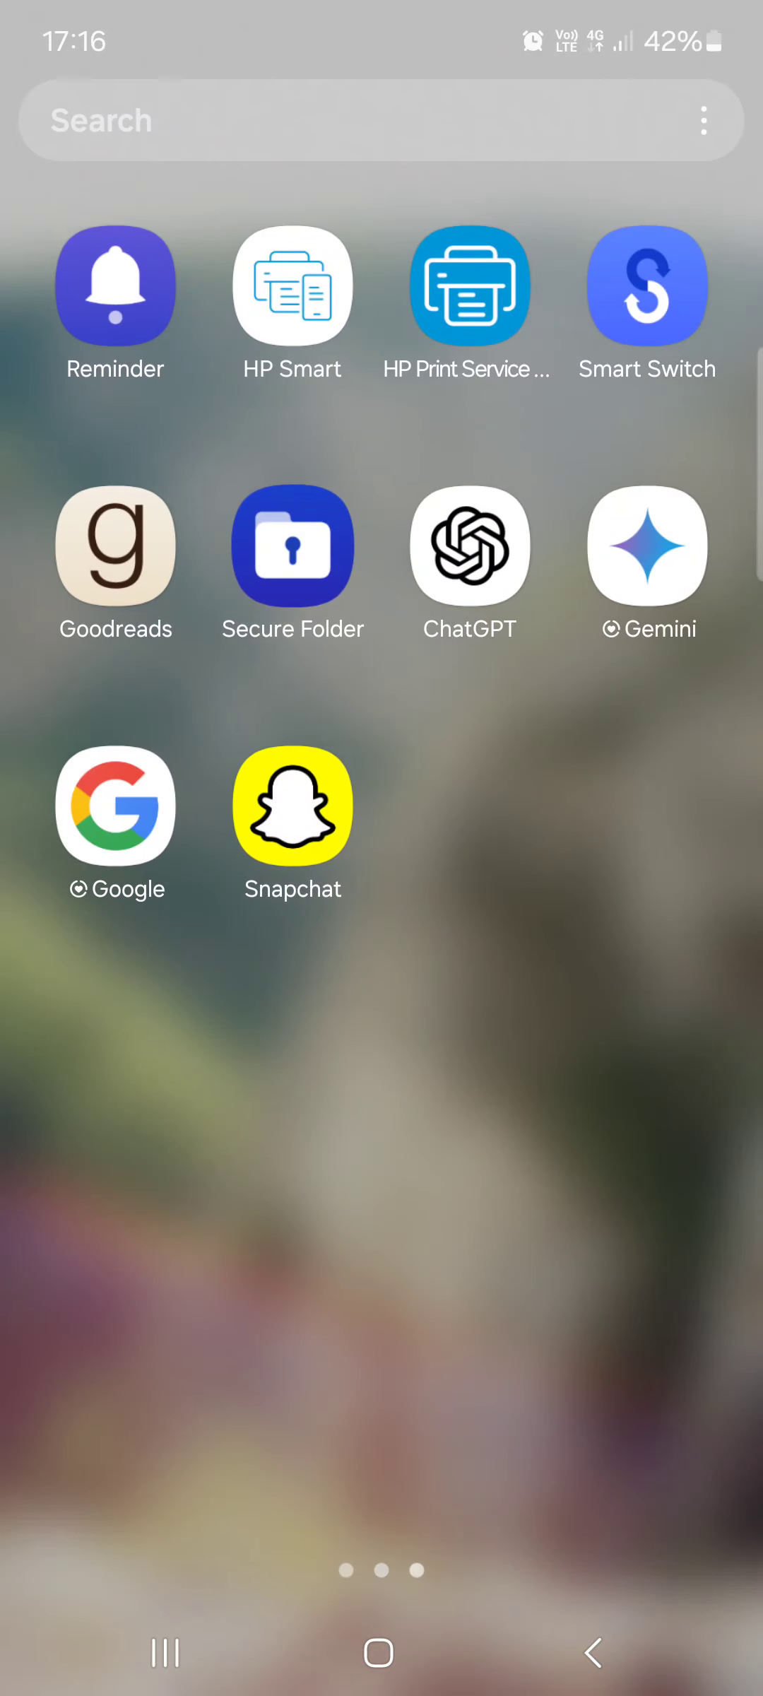
# Launch Snapchat and bring up Settings at the public profile and privacy options
pyautogui.click(292, 805)
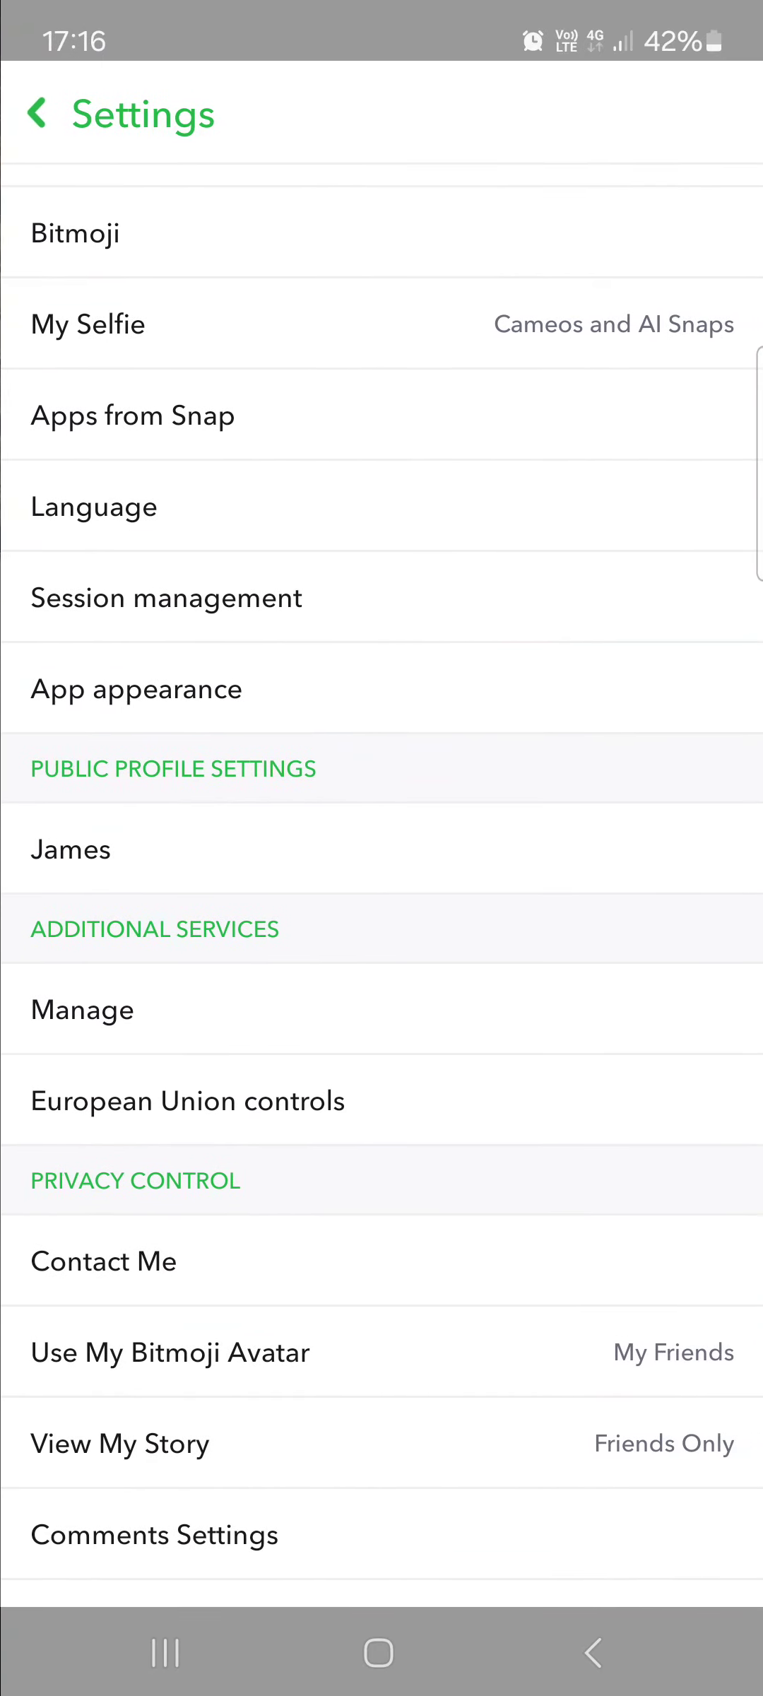
# Edit the public profile and view the empty town/city, county and country fields
pyautogui.click(69, 850)
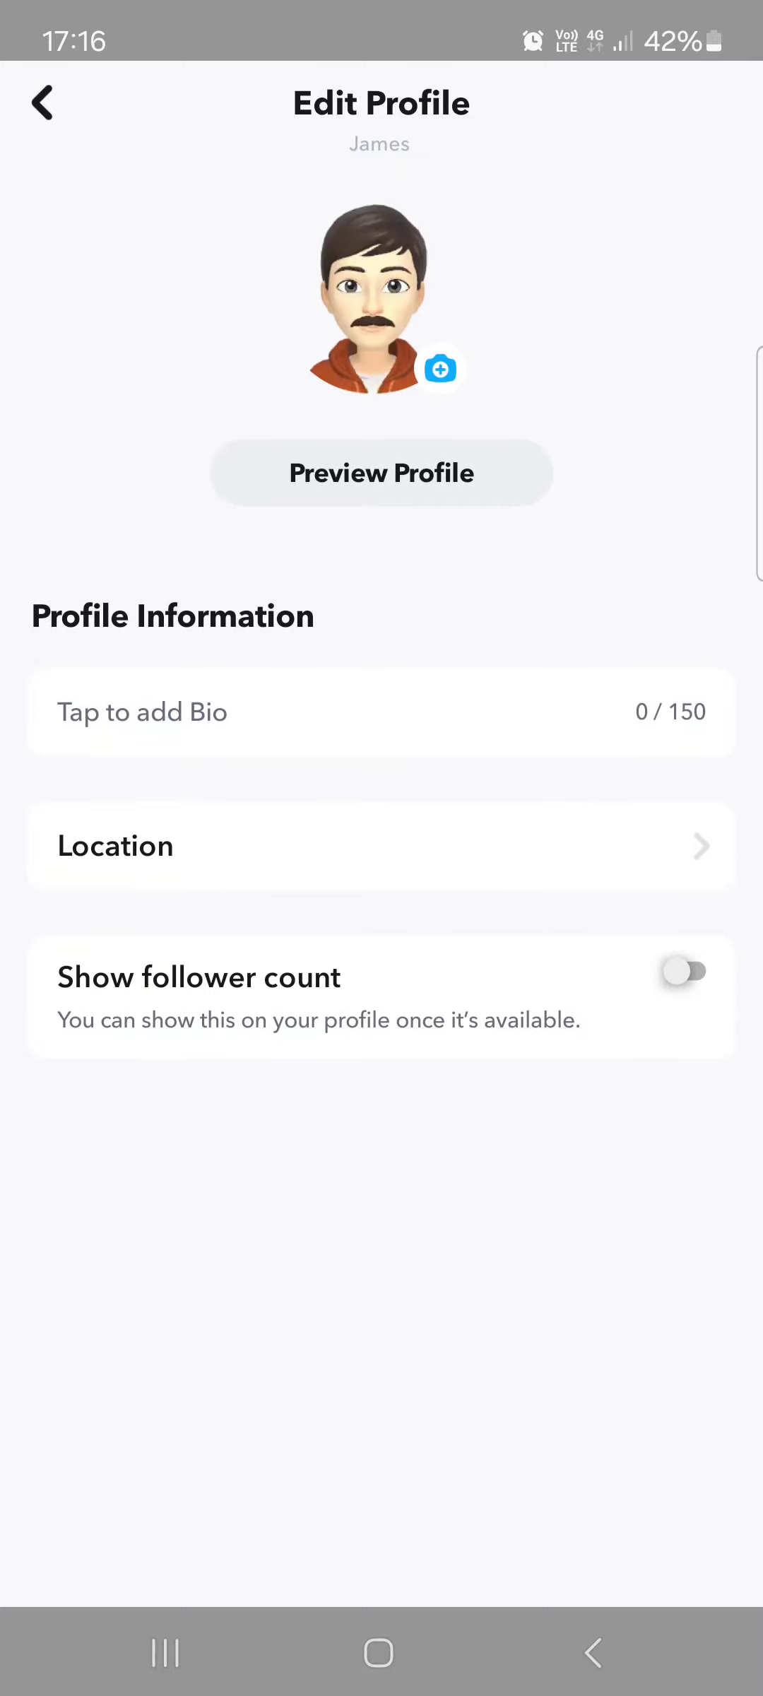
pyautogui.click(381, 846)
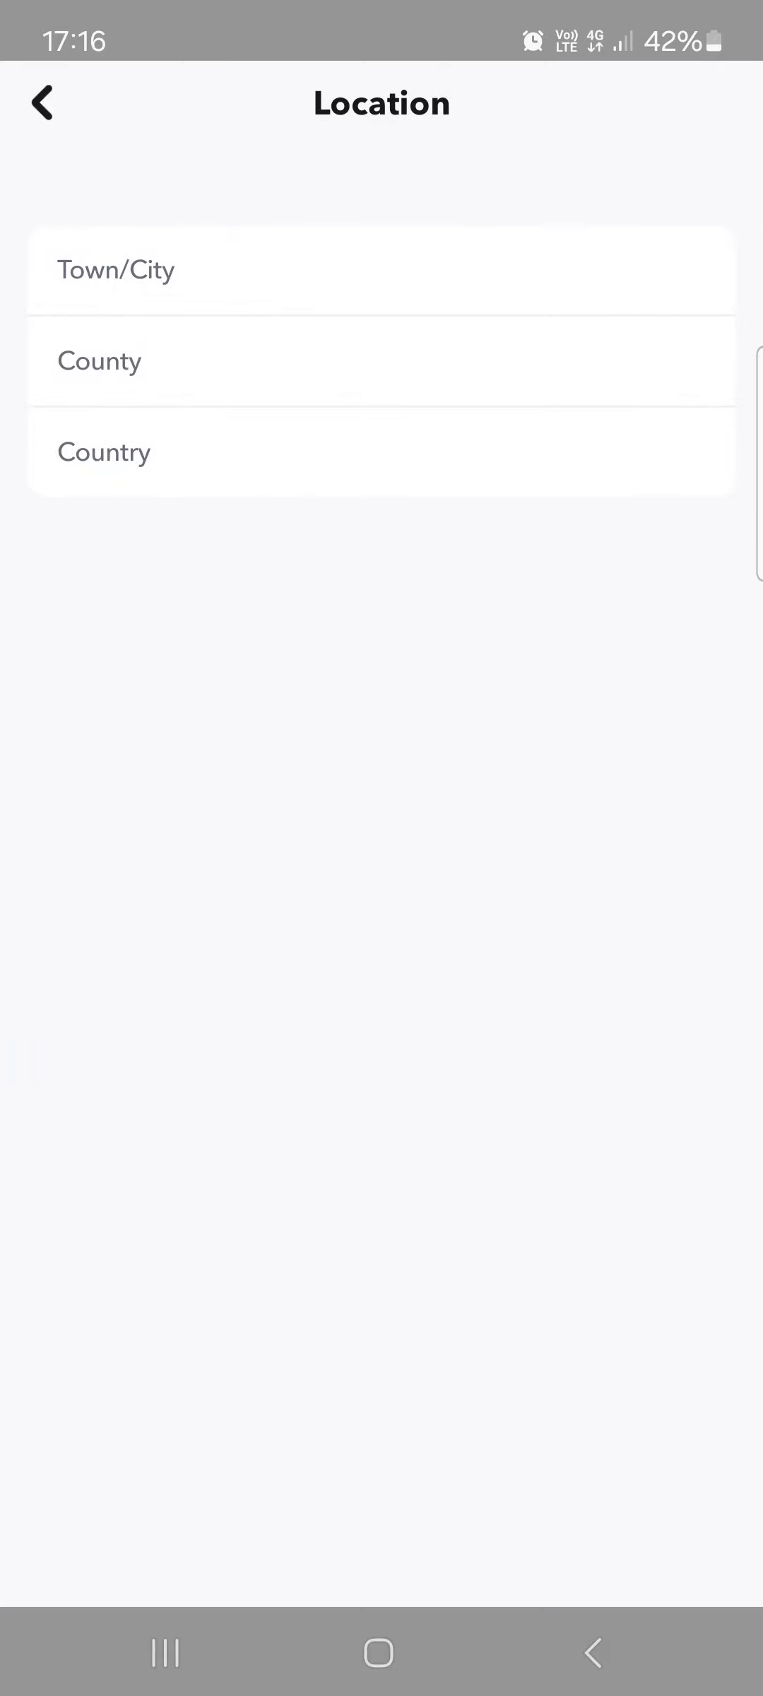